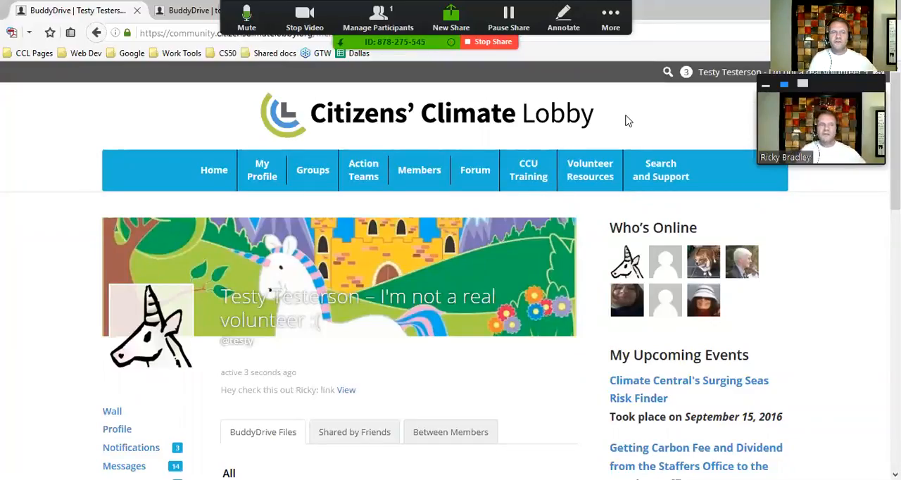
mouse_move(496, 126)
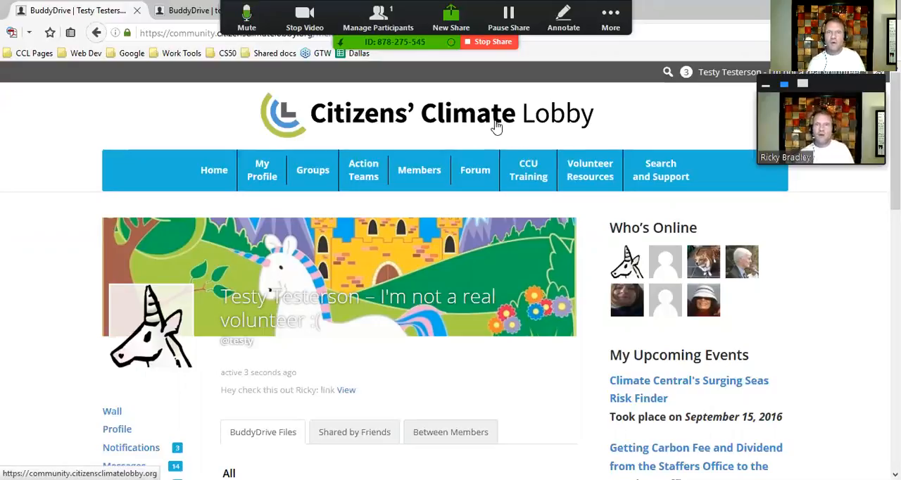
mouse_move(462, 146)
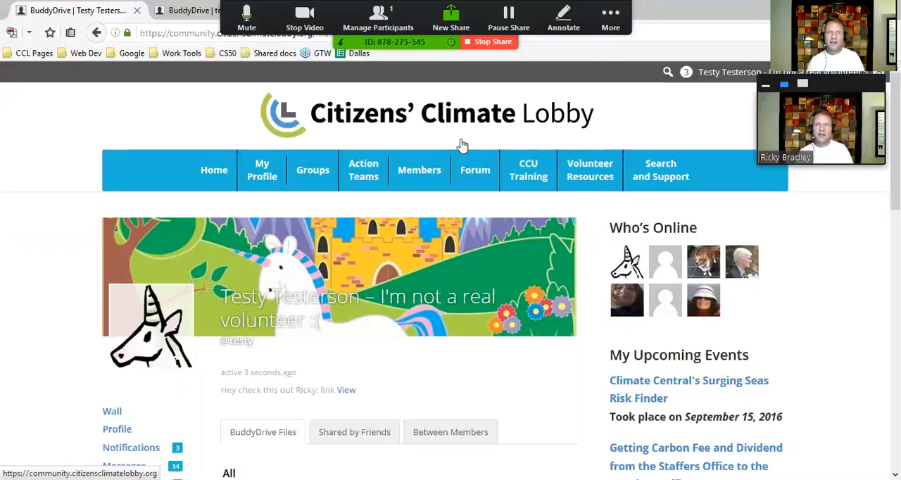
mouse_move(433, 144)
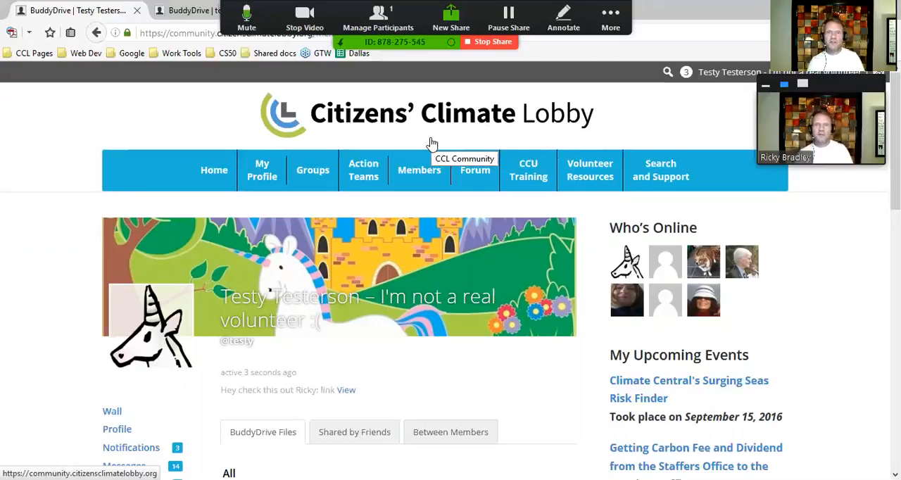
mouse_move(95, 311)
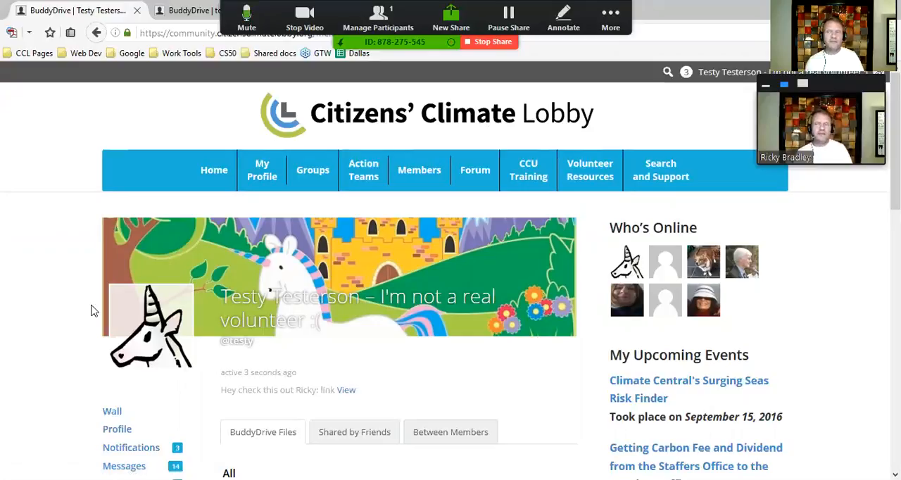
Step: Scroll down to the BuddyDrive Files list showing CAT-Dallas and Meeting Minutes
scroll("down", 3)
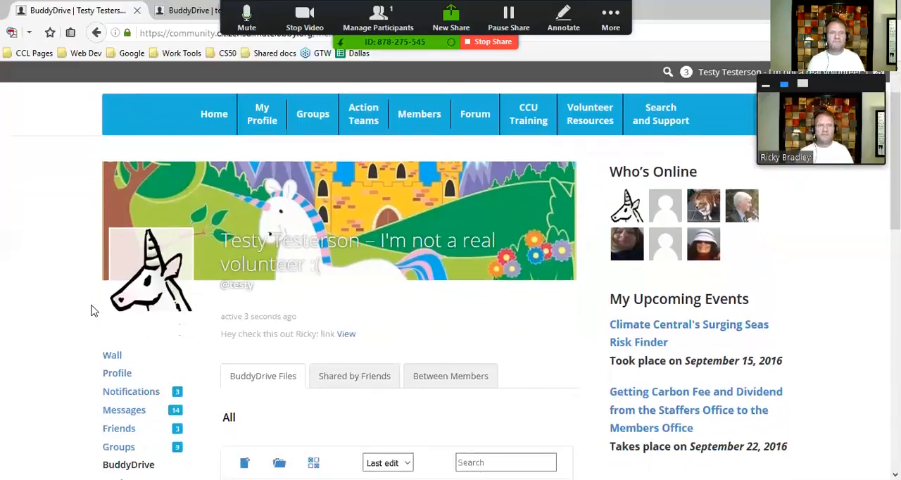
scroll("down", 3)
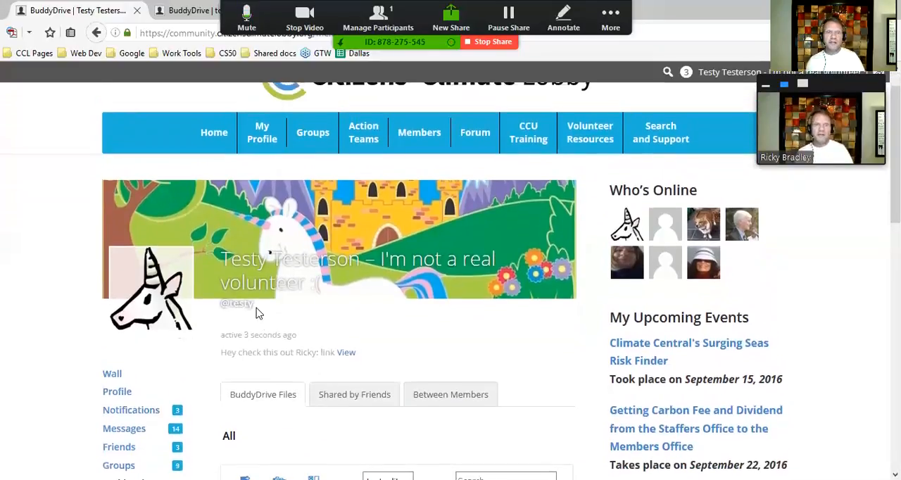
double_click(237, 303)
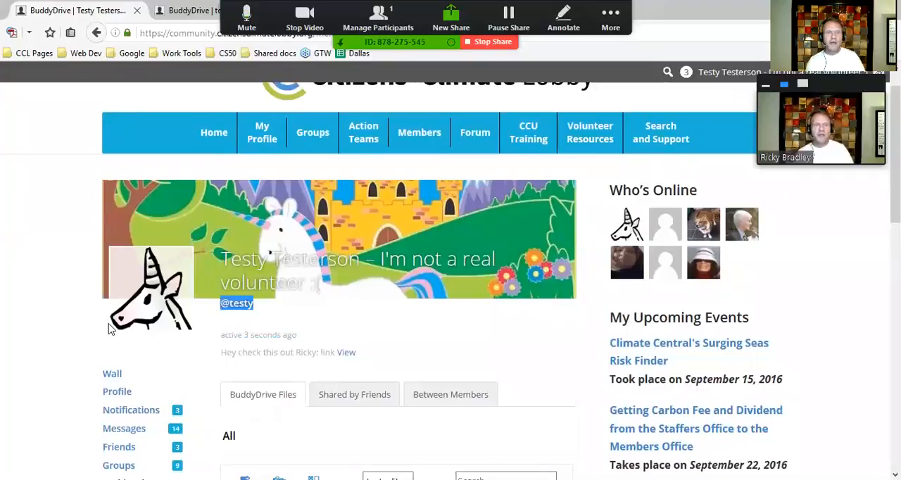
scroll("down", 3)
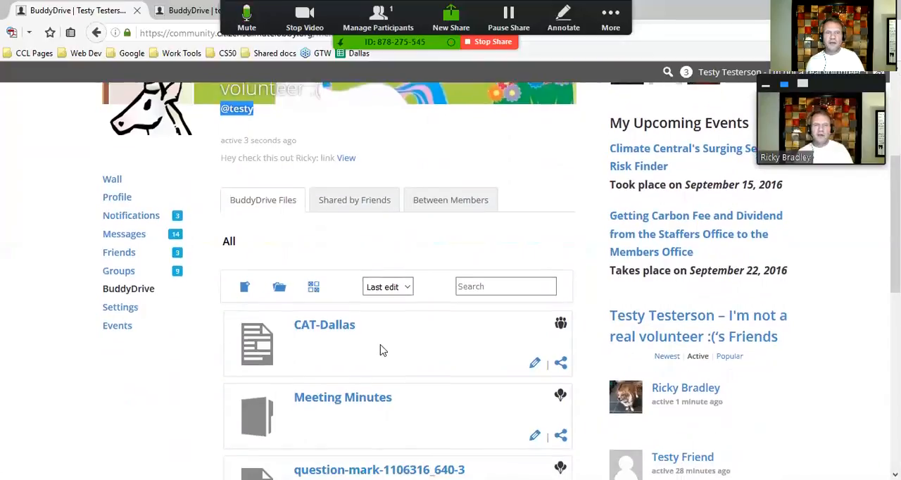
scroll("down", 3)
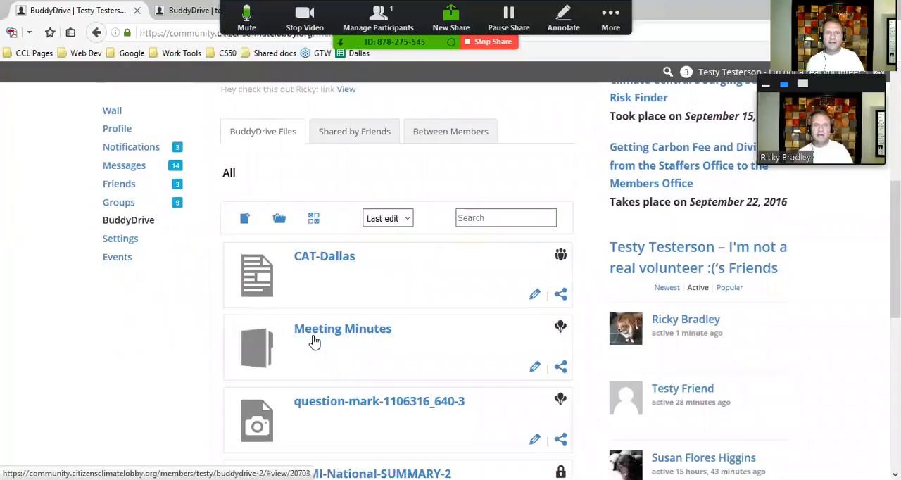
mouse_move(315, 406)
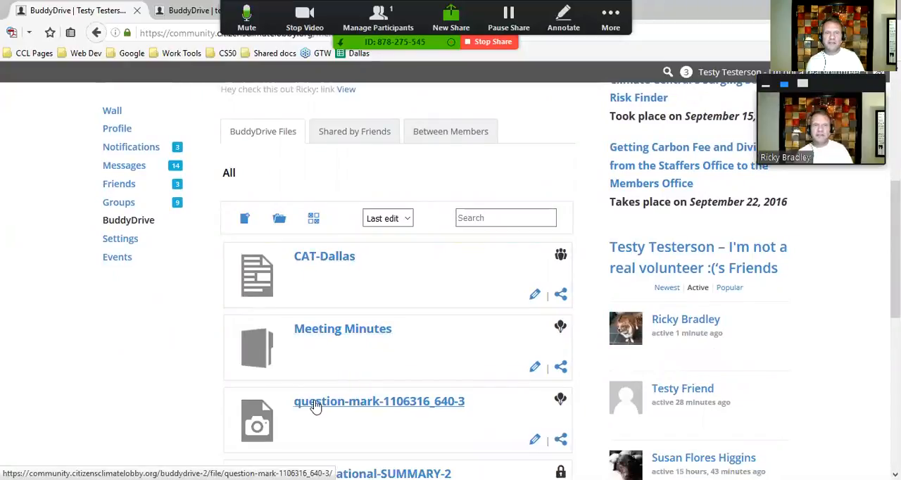
scroll("down", 3)
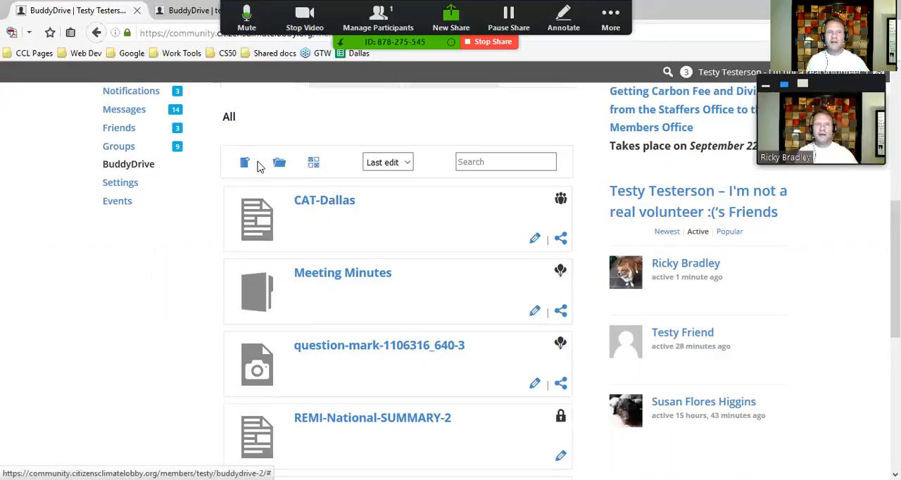
mouse_move(314, 162)
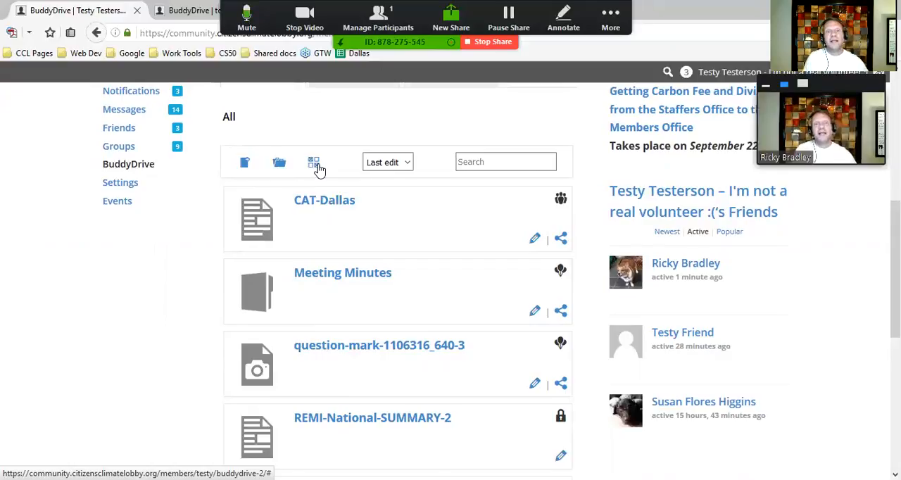
Step: Switch the BuddyDrive file list into bulk-select mode for deleting items
left_click(313, 162)
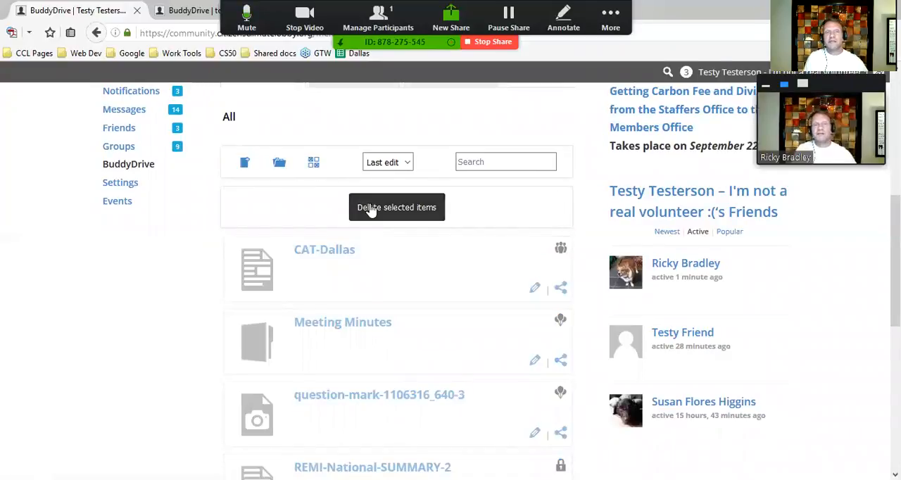
mouse_move(382, 228)
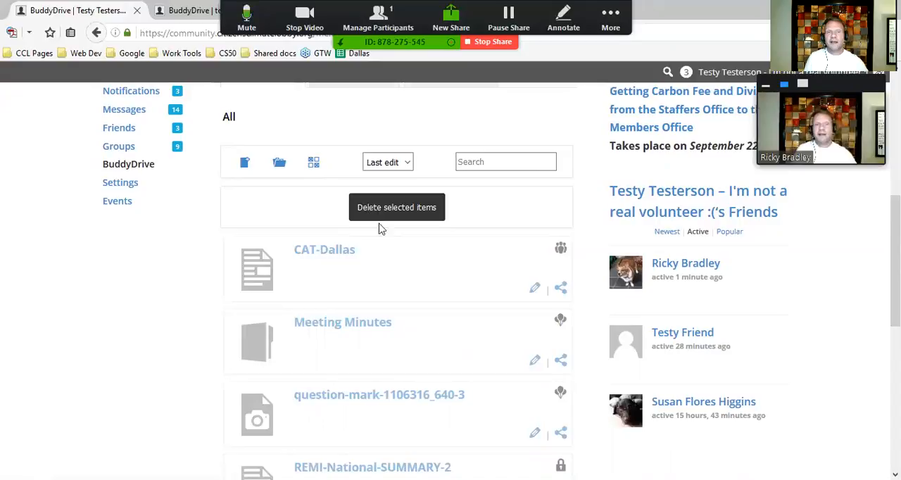
mouse_move(422, 274)
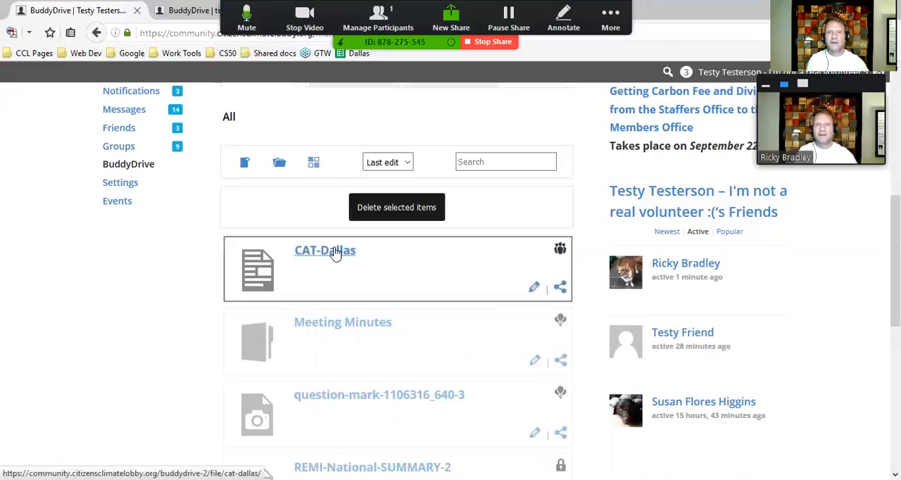
mouse_move(395, 282)
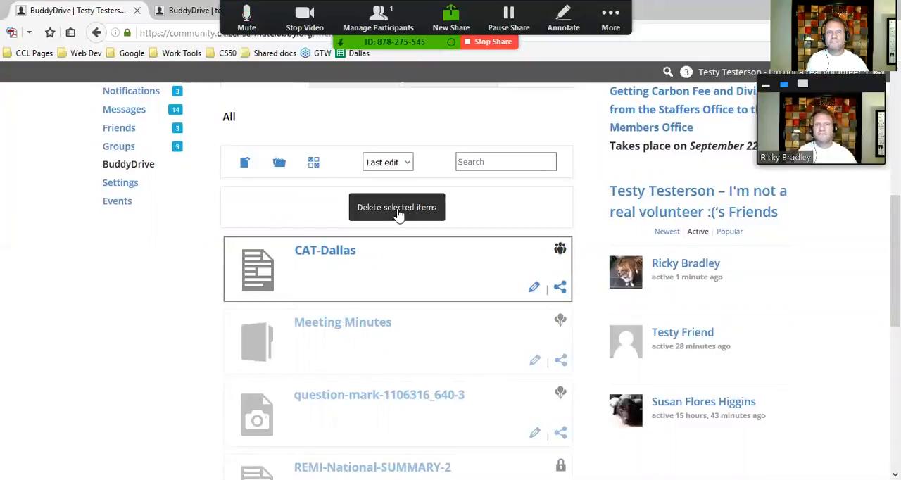
Step: Delete the selected CAT-Dallas file from the BuddyDrive list
left_click(397, 207)
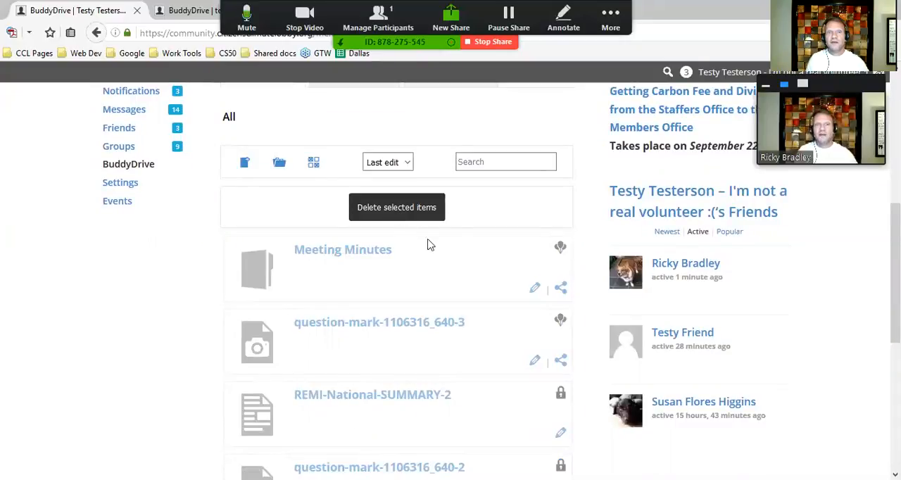
mouse_move(394, 285)
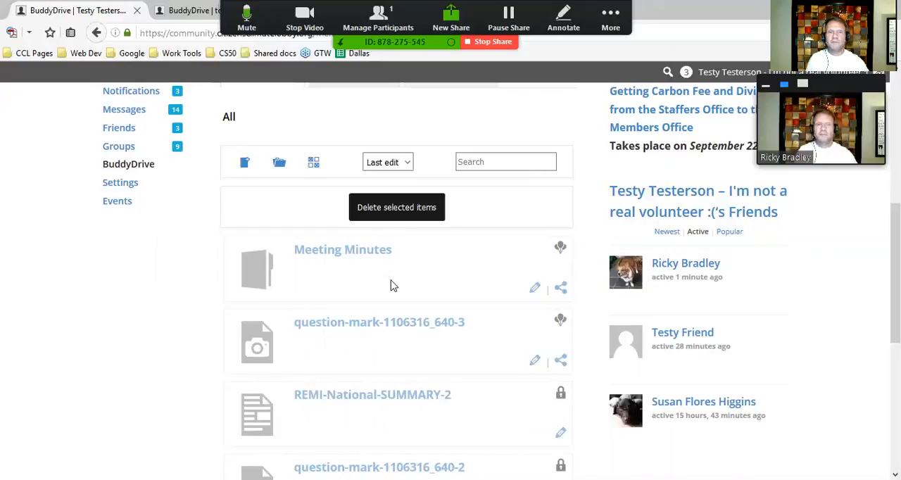
mouse_move(343, 250)
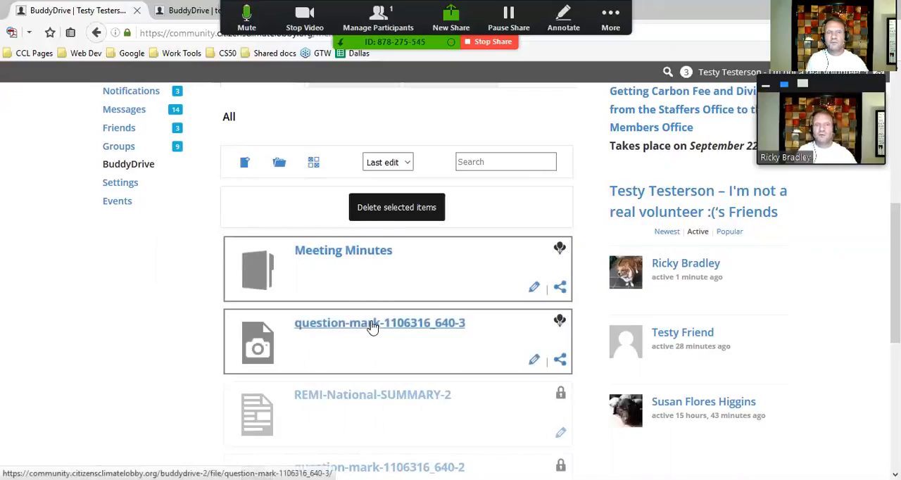
mouse_move(386, 322)
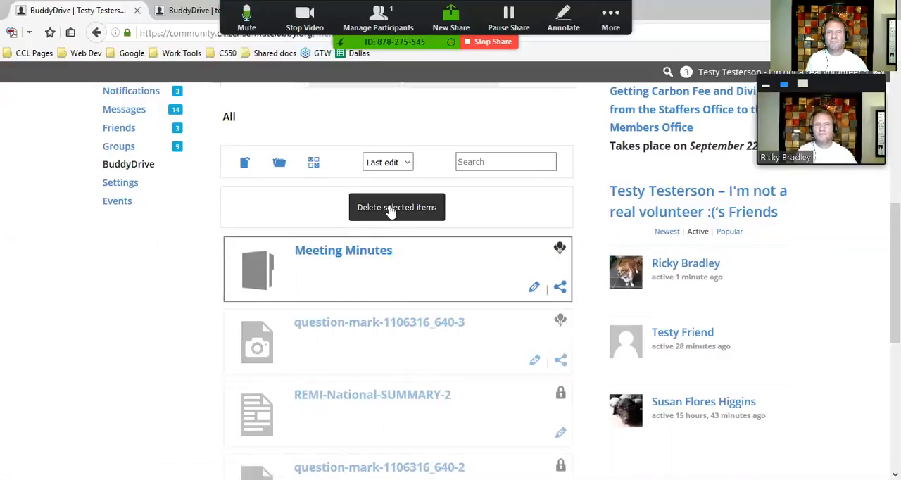
Step: Delete the selected Meeting Minutes folder with 'Delete selected items'
left_click(397, 207)
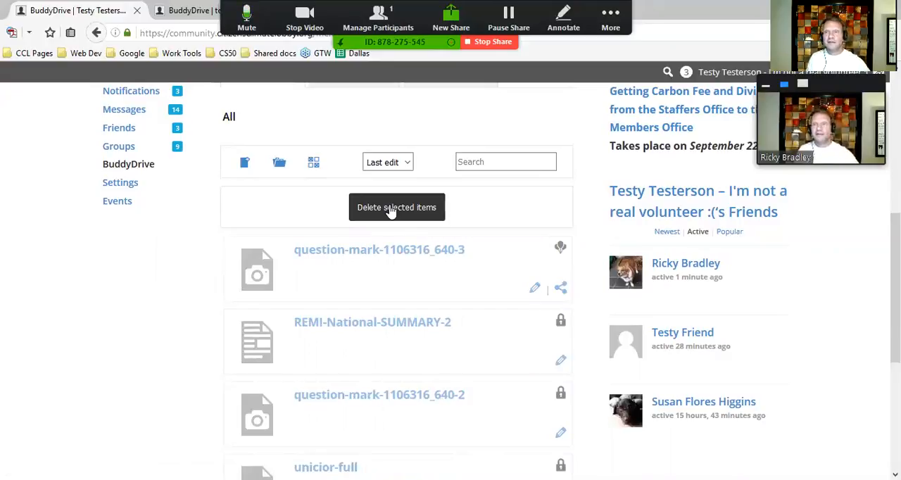
mouse_move(492, 223)
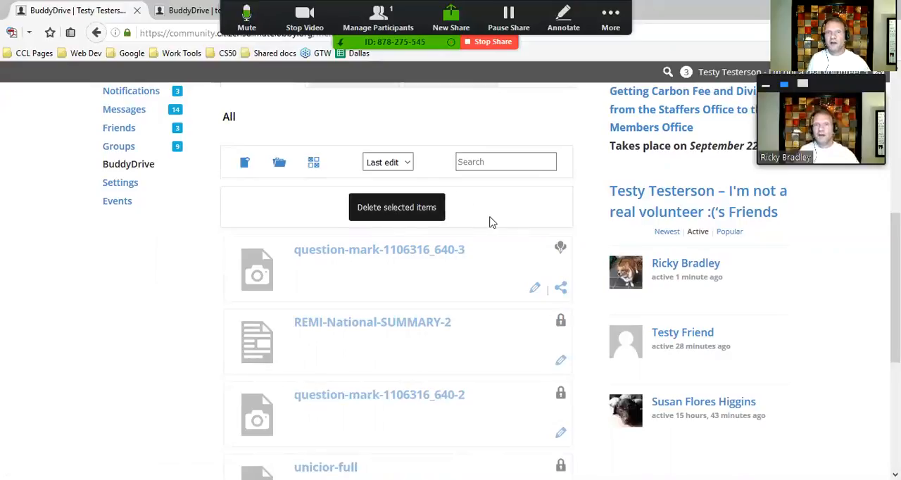
mouse_move(500, 216)
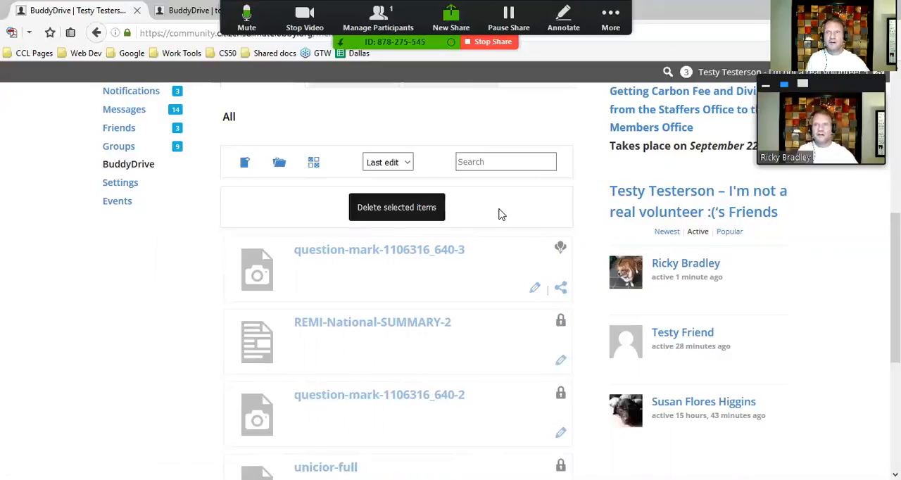
mouse_move(592, 125)
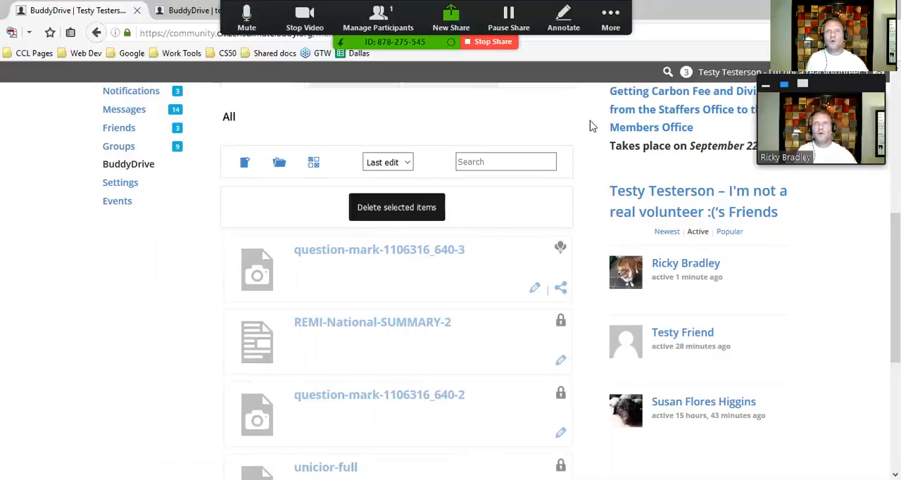